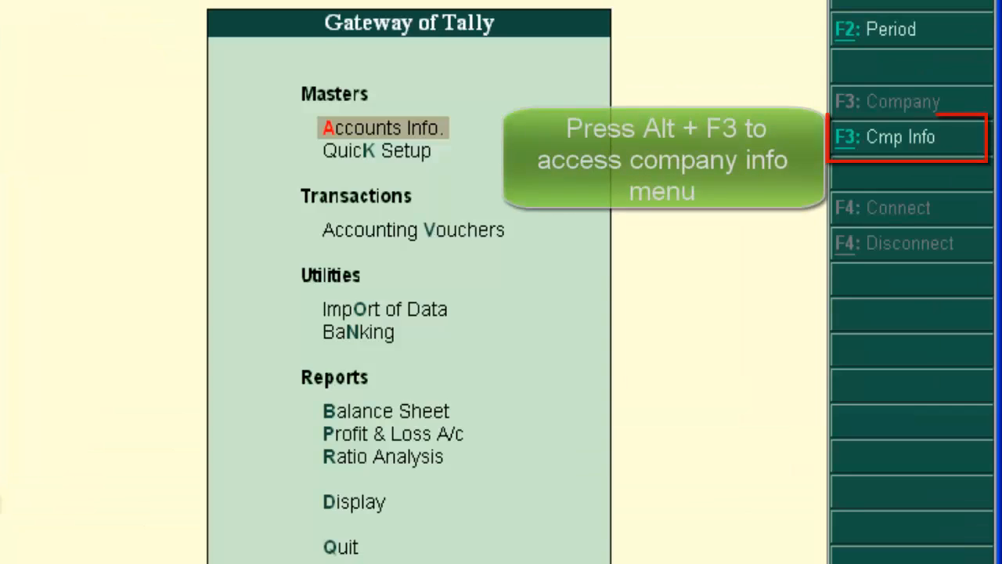
- Alter ABC LTD's company info so Maintain is set to Accounts with Inventory
{"action": "left_click", "coordinate": [900, 137]}
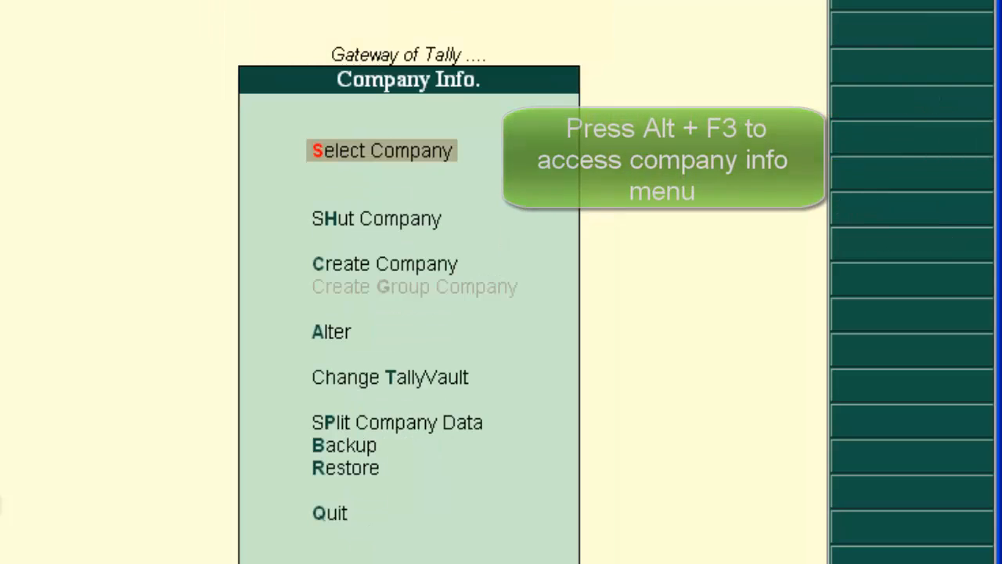
{"action": "left_click", "coordinate": [382, 150]}
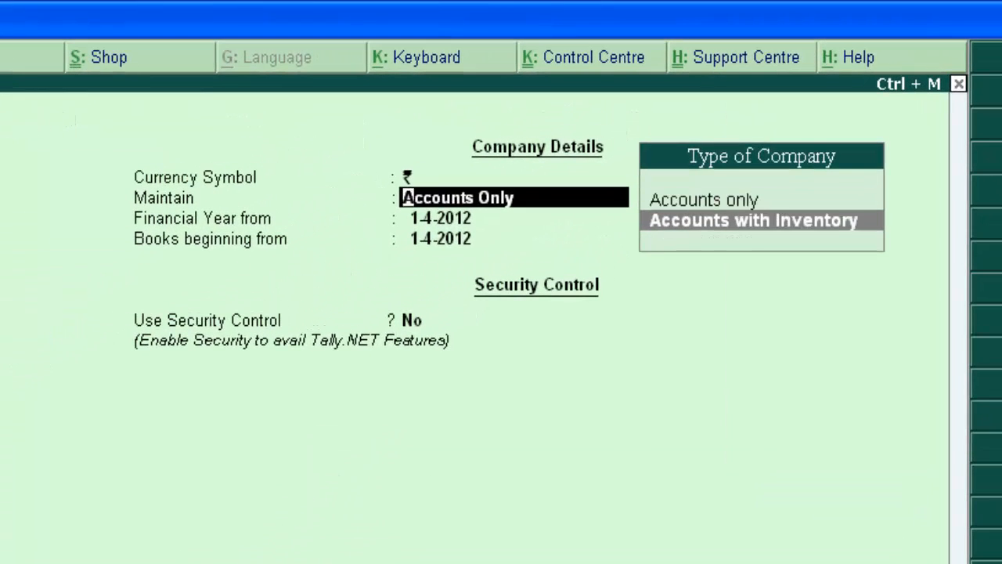
{"action": "left_click", "coordinate": [753, 220]}
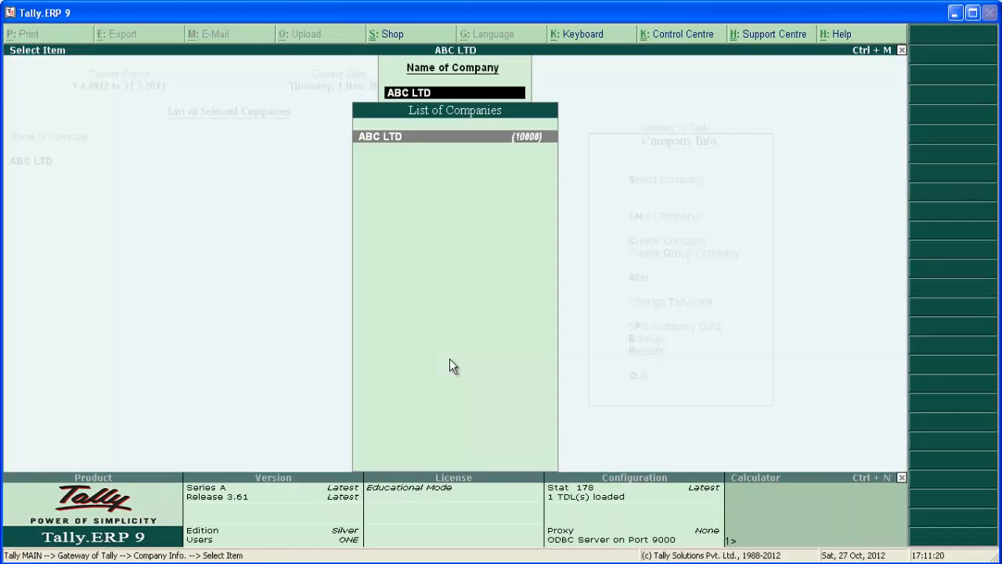
{"action": "left_click", "coordinate": [379, 136]}
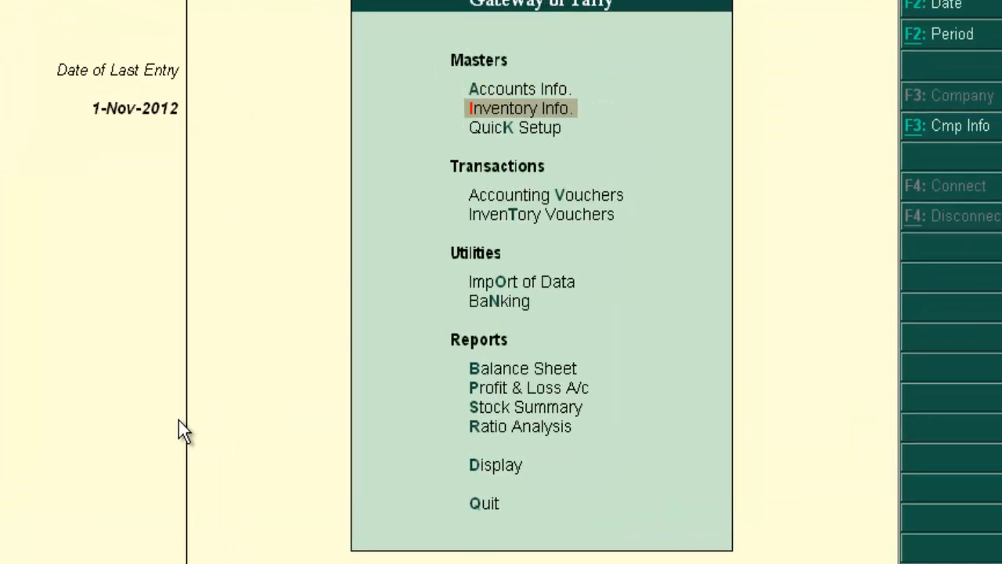
- Open Inventory Info and then the Stock Groups menu from Gateway of Tally
{"action": "left_click", "coordinate": [519, 108]}
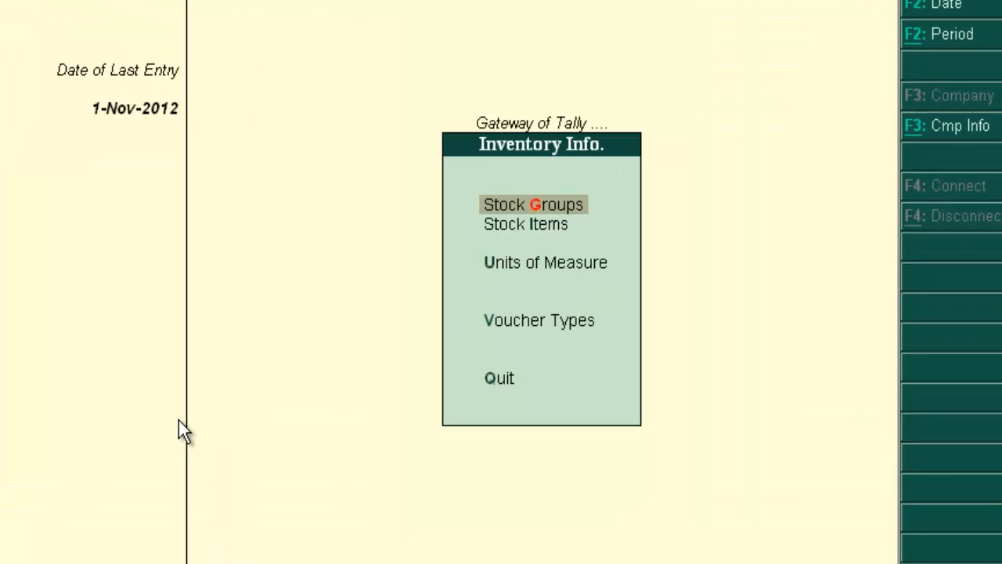
{"action": "left_click", "coordinate": [532, 204]}
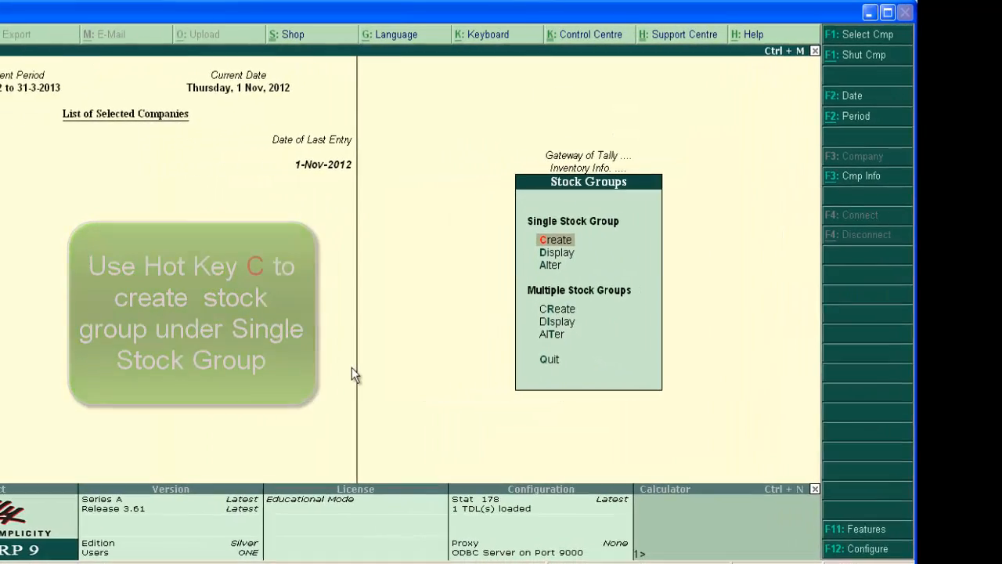
- Create single stock group 'Television' under Primary with quantities addable set to Yes
{"action": "left_click", "coordinate": [556, 240]}
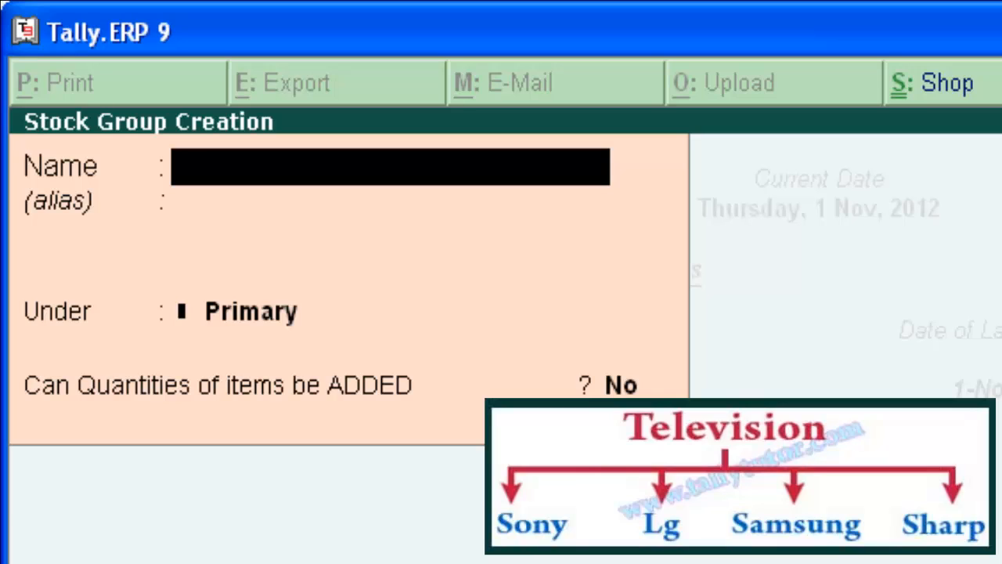
{"action": "type", "text": "Te"}
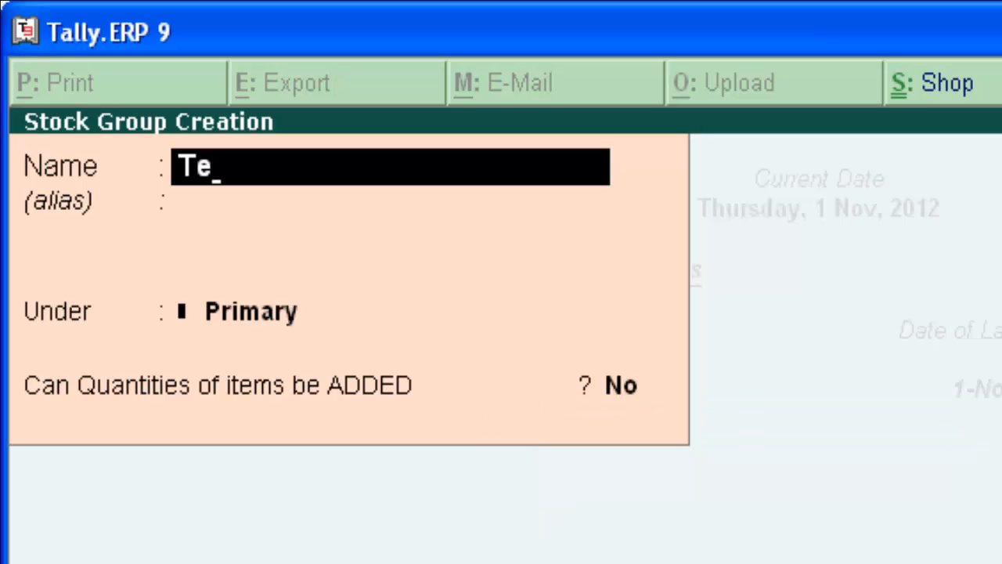
{"action": "type", "text": "levi"}
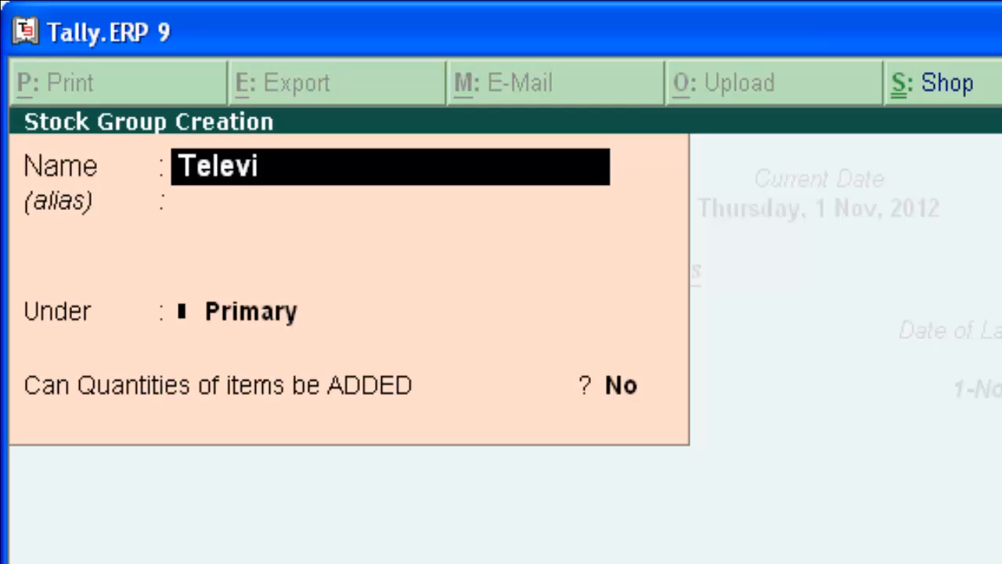
{"action": "type", "text": "sion"}
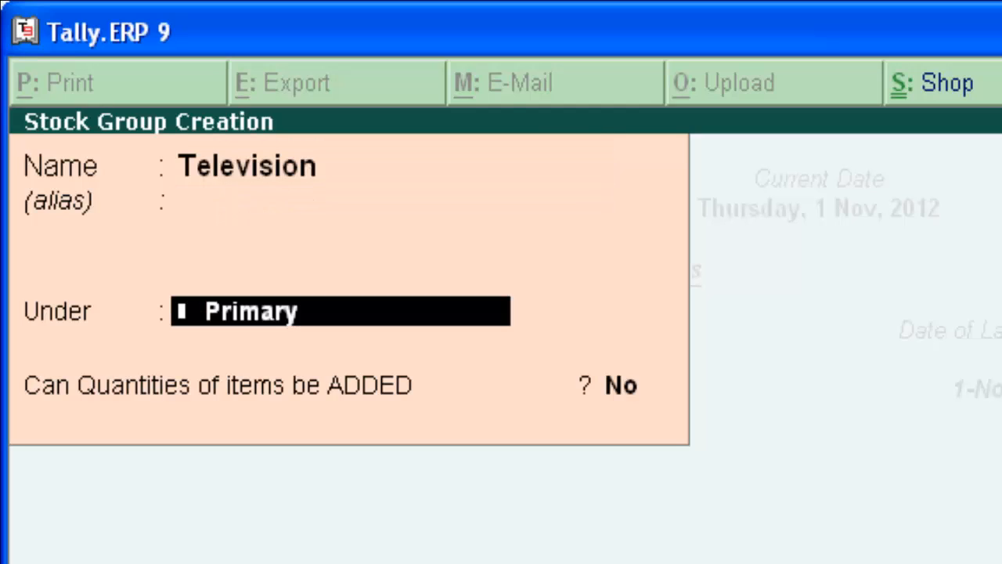
{"action": "key", "text": "enter"}
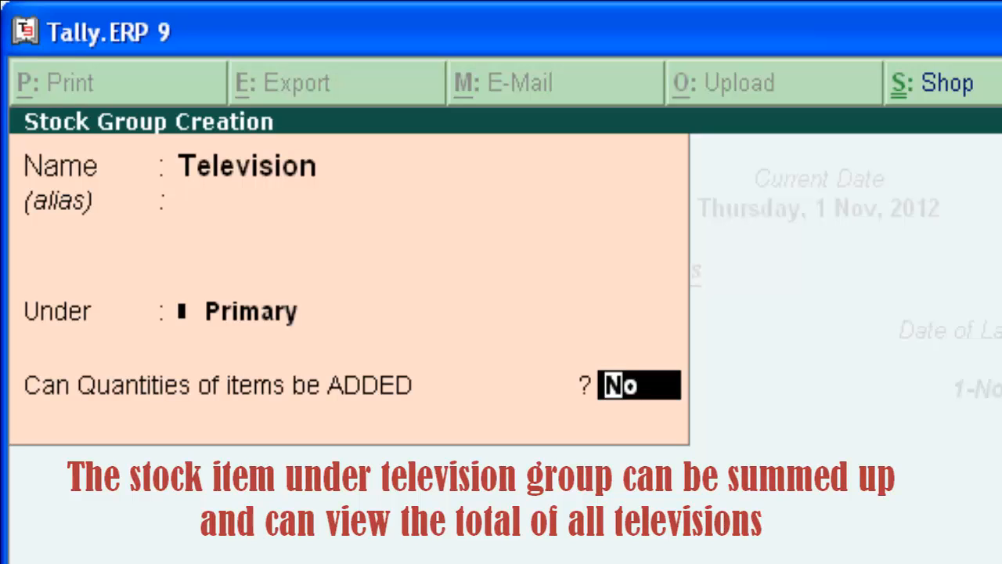
{"action": "type", "text": "yes"}
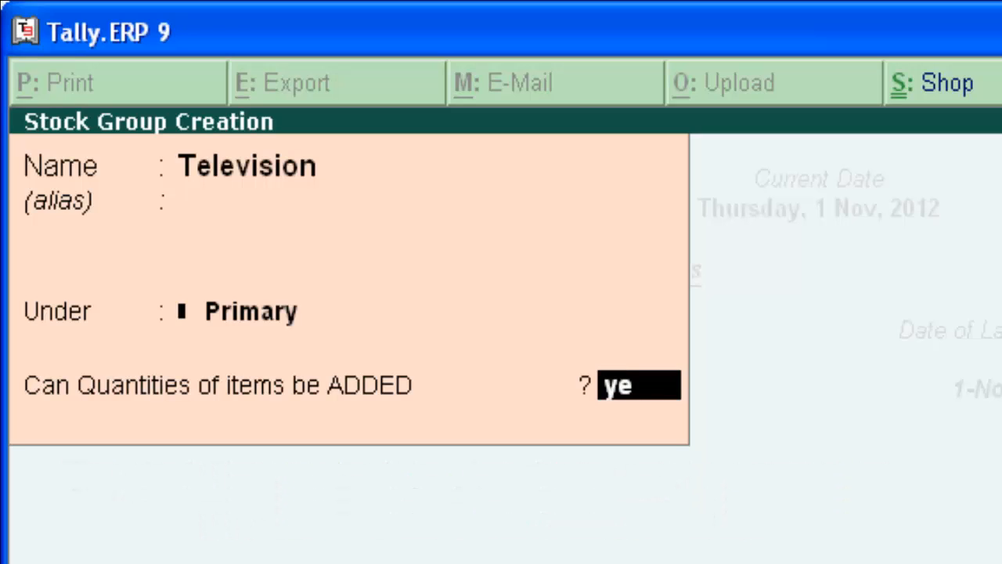
{"action": "key", "text": "enter"}
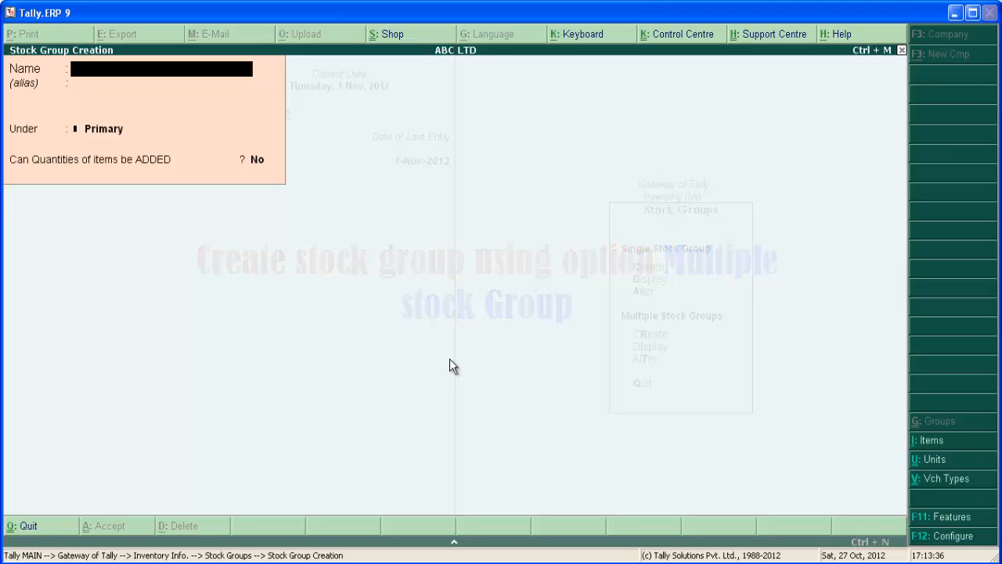
- Leave the single-group form and start Multiple Stock Groups creation under Television
{"action": "key", "text": "Esc"}
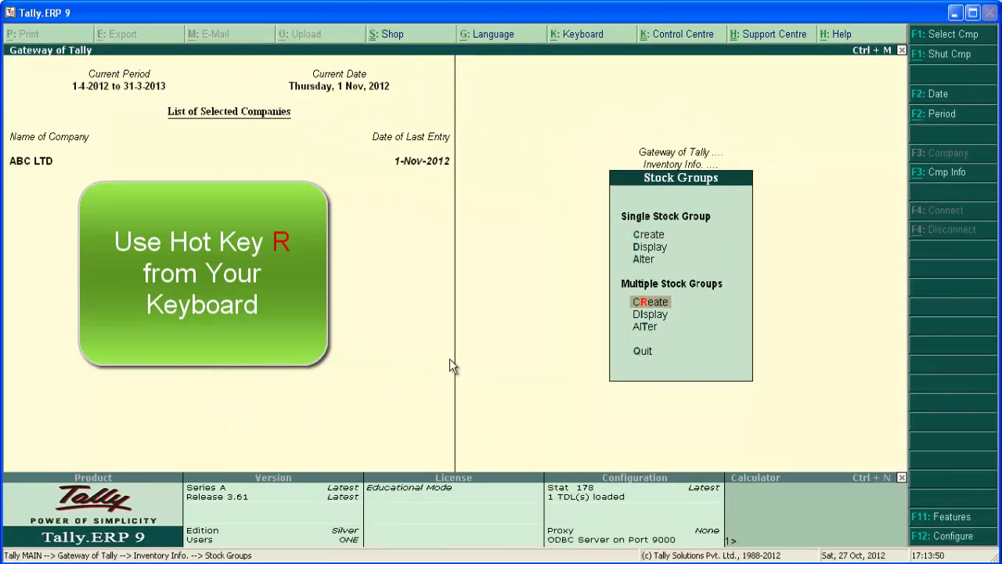
{"action": "left_click", "coordinate": [650, 301]}
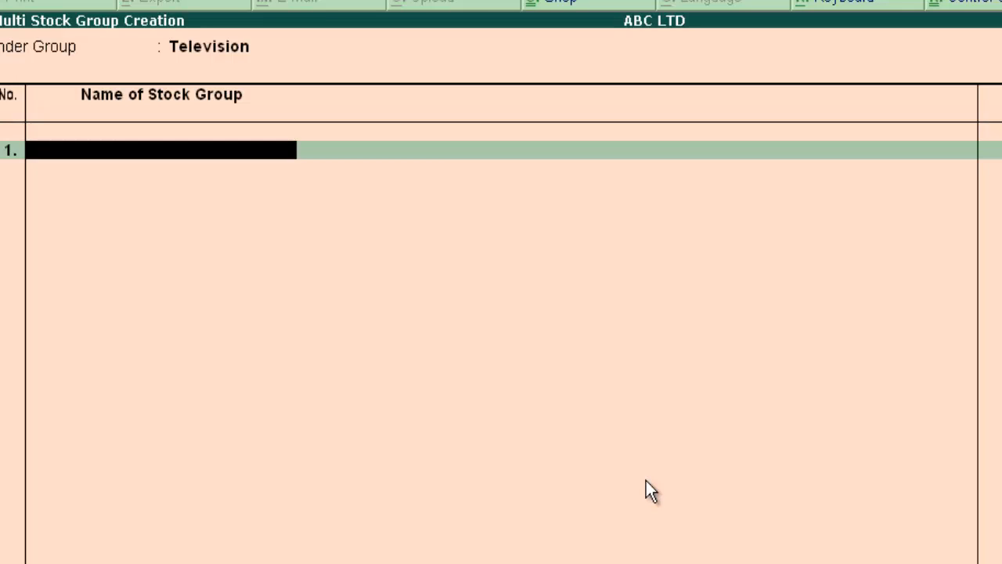
- Enter Sony, Lg, Samsung and Sharp as rows in Multi Stock Group Creation
{"action": "type", "text": "Sony"}
{"action": "type", "text": "Lg"}
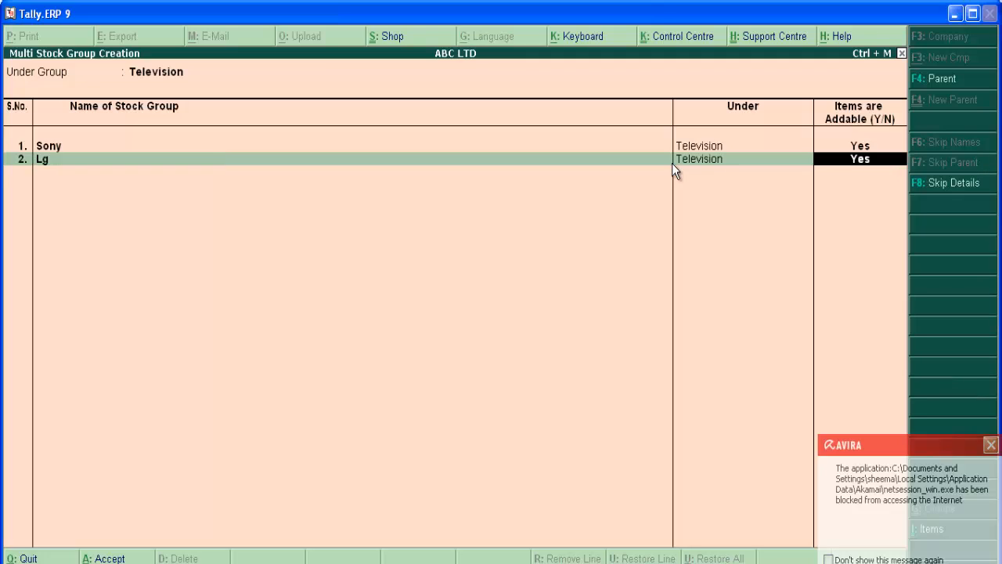
{"action": "key", "text": "enter"}
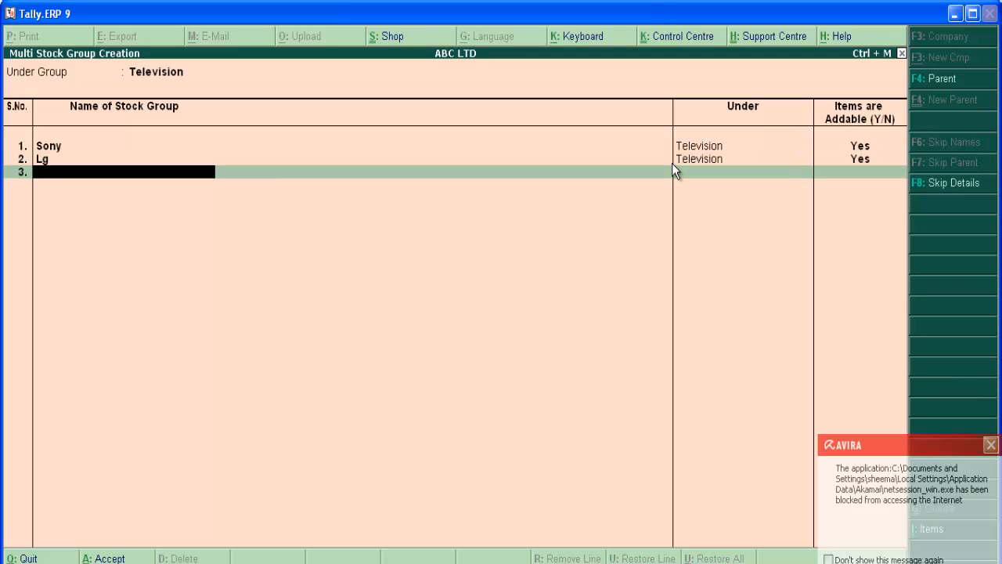
{"action": "type", "text": "Samsung"}
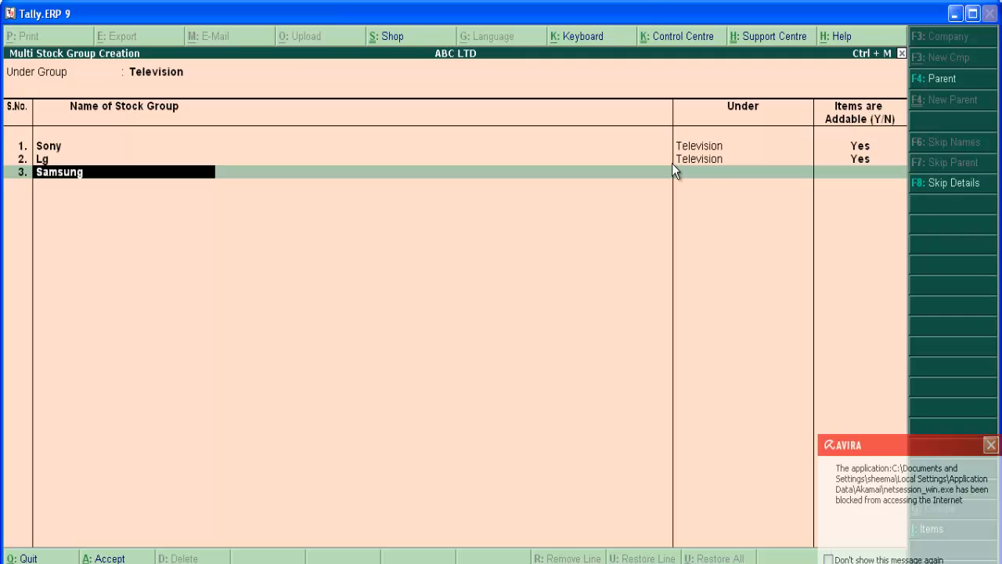
{"action": "key", "text": "enter"}
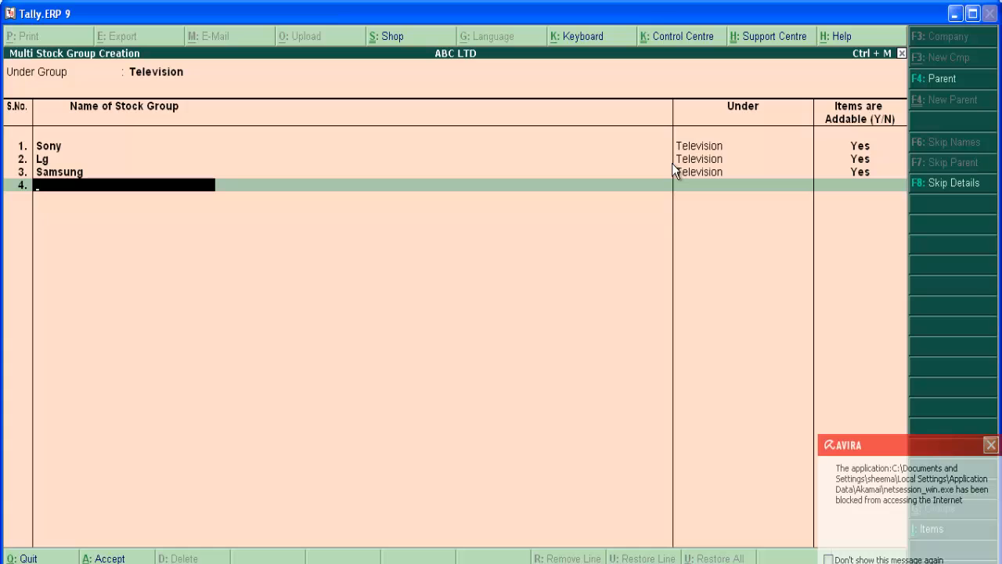
{"action": "type", "text": "Sharp"}
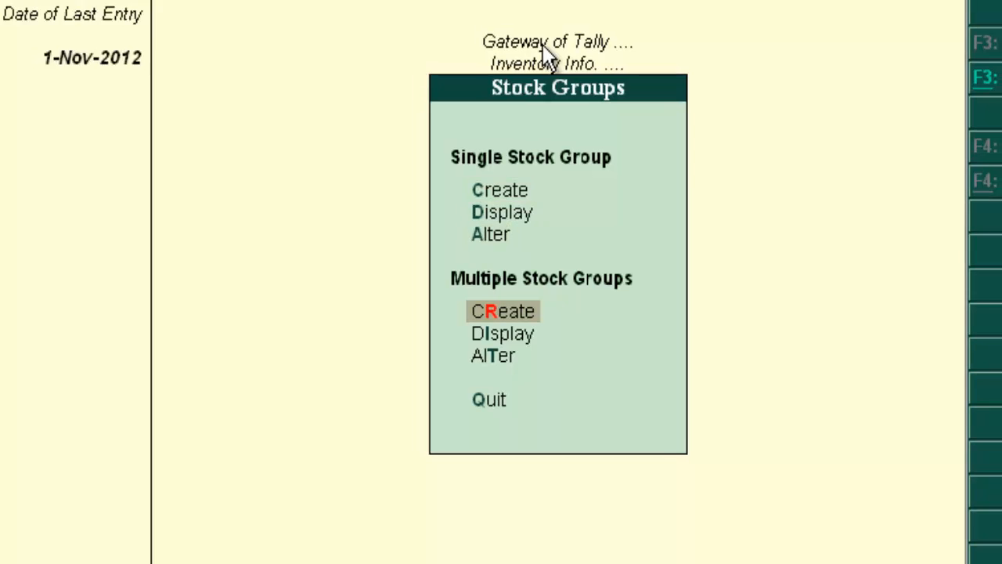
- Reopen Multiple Stock Groups creation with All Items as the parent group
{"action": "left_click", "coordinate": [503, 310]}
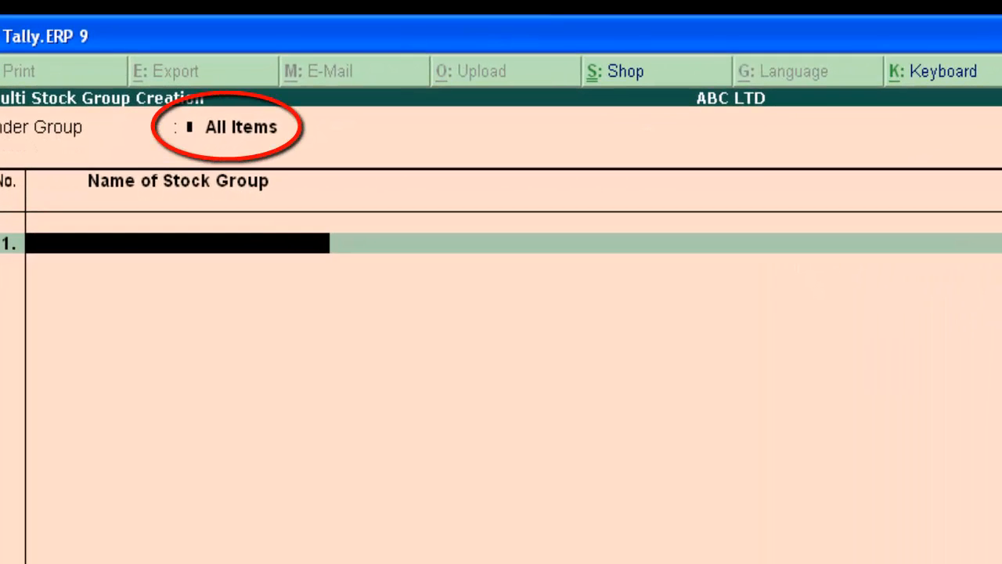
- Enter Sansui with Television as its parent on row 1, then Medicine on row 2
{"action": "type", "text": "Sans"}
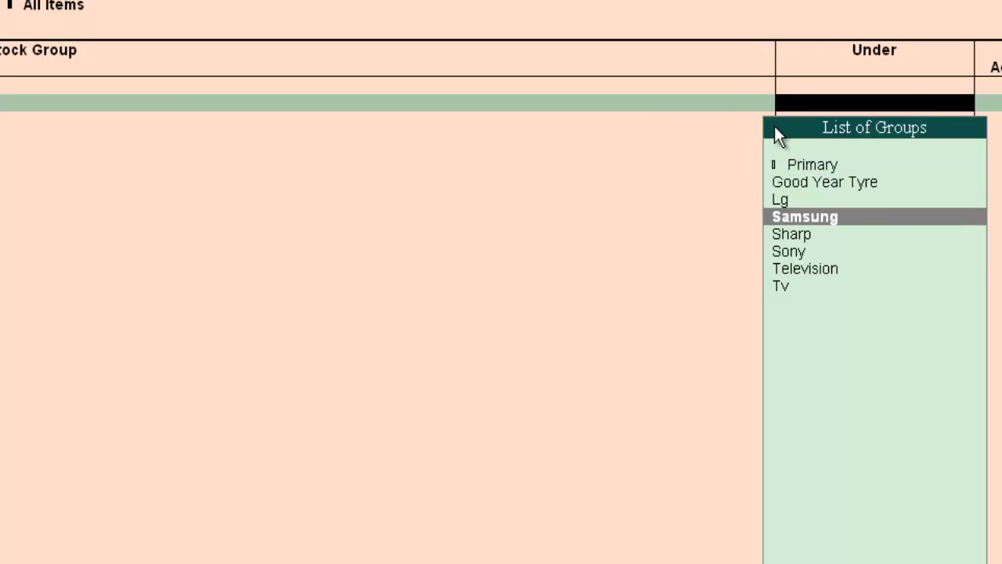
{"action": "left_click", "coordinate": [805, 268]}
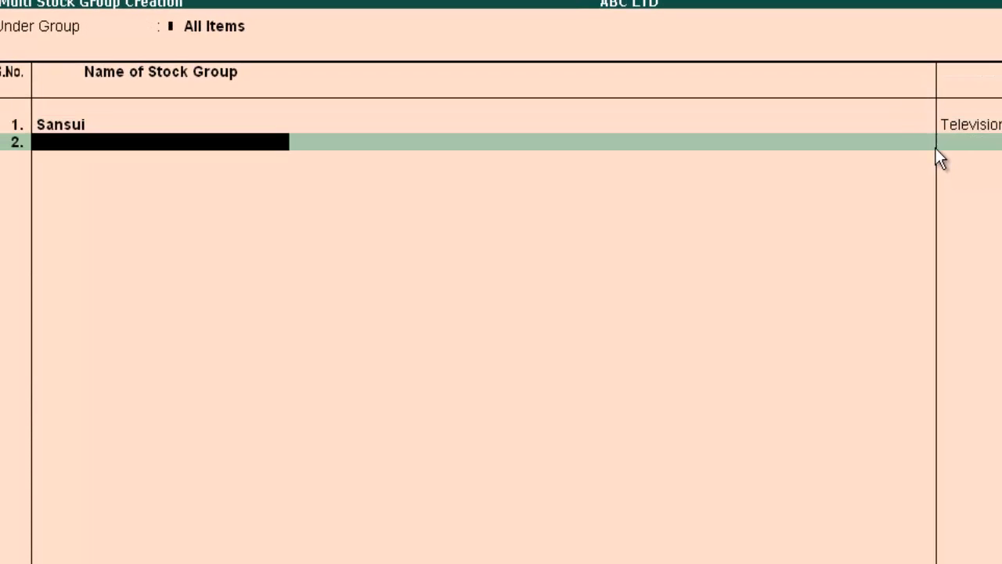
{"action": "type", "text": "M"}
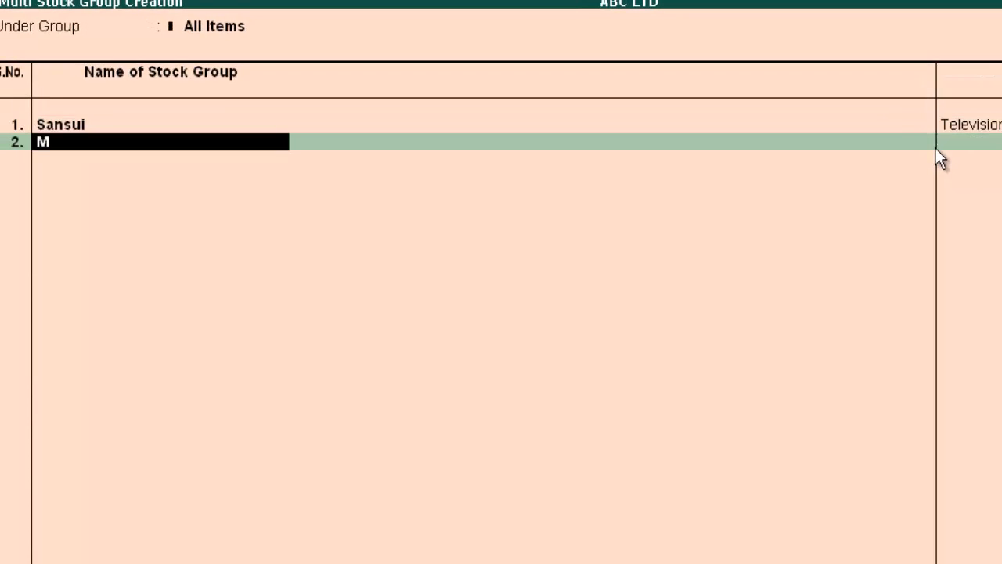
{"action": "type", "text": "edicine"}
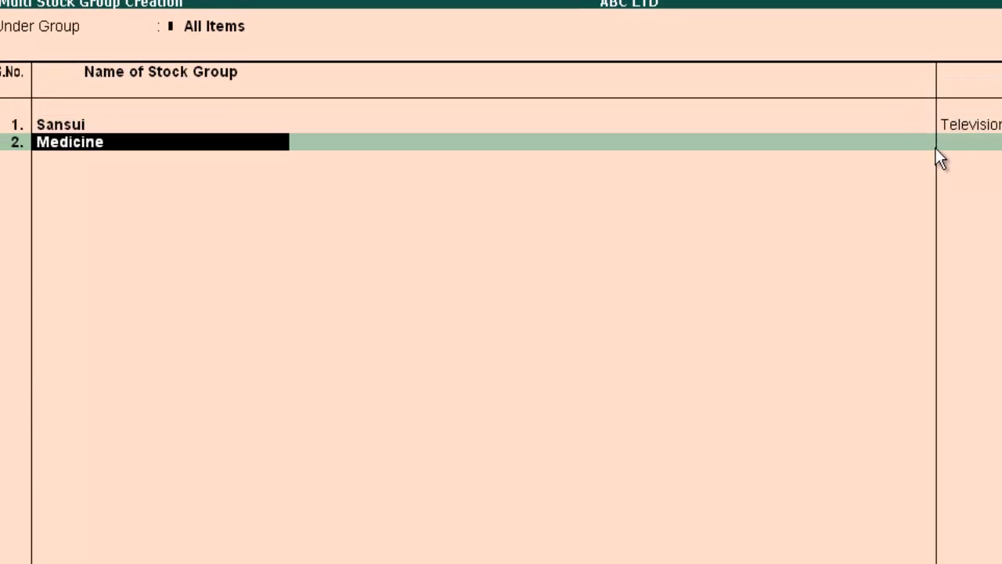